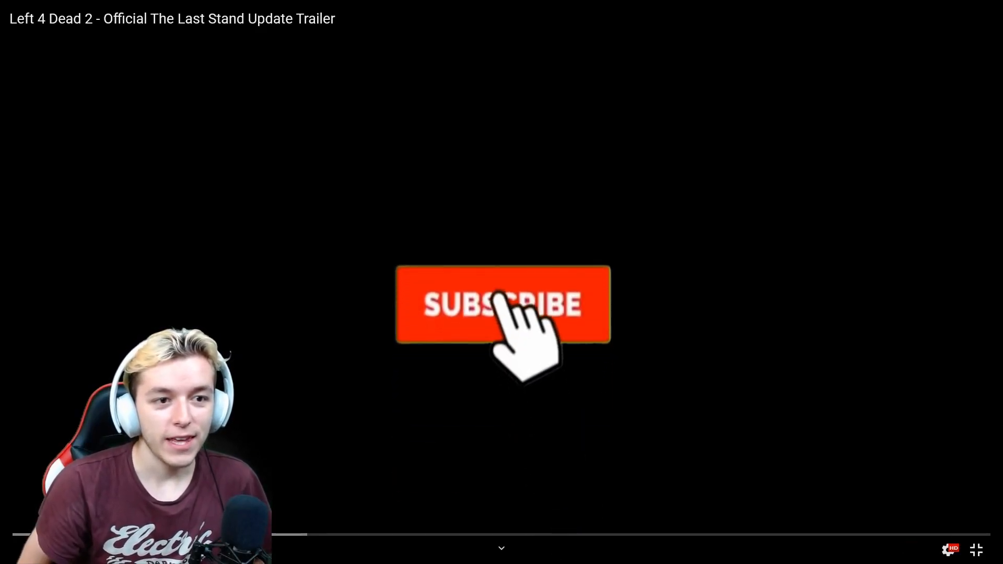
left_click(503, 303)
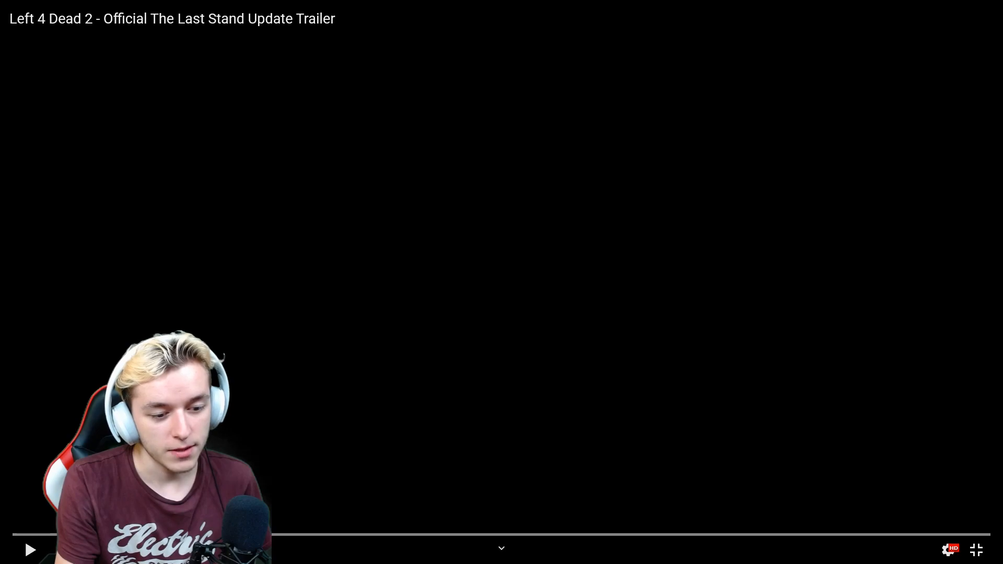
left_click(31, 548)
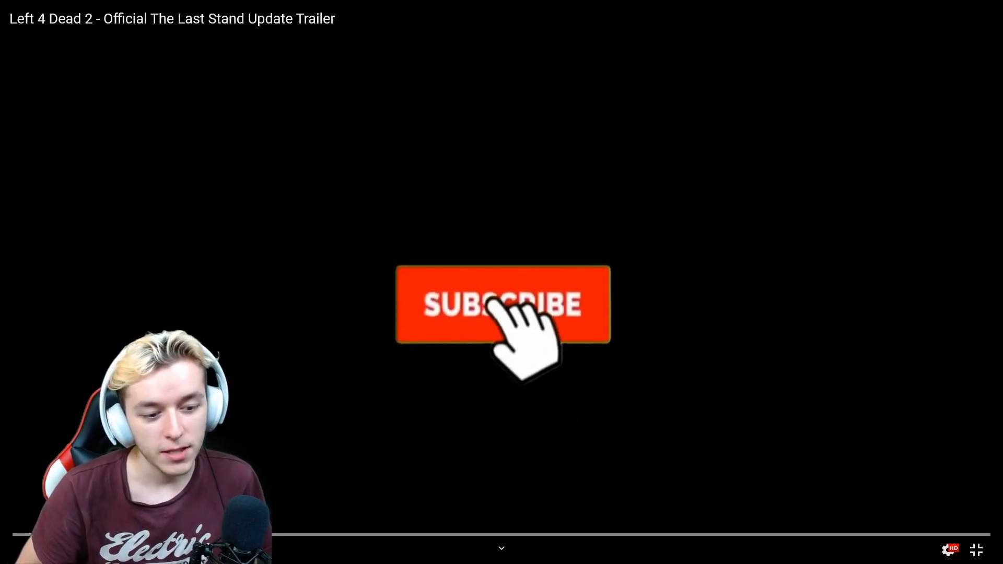
left_click(503, 303)
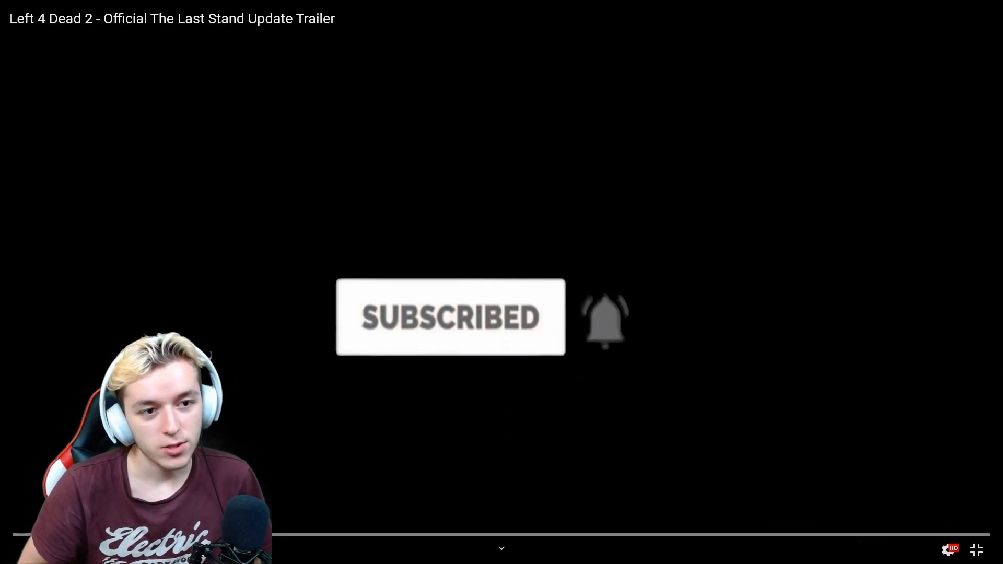